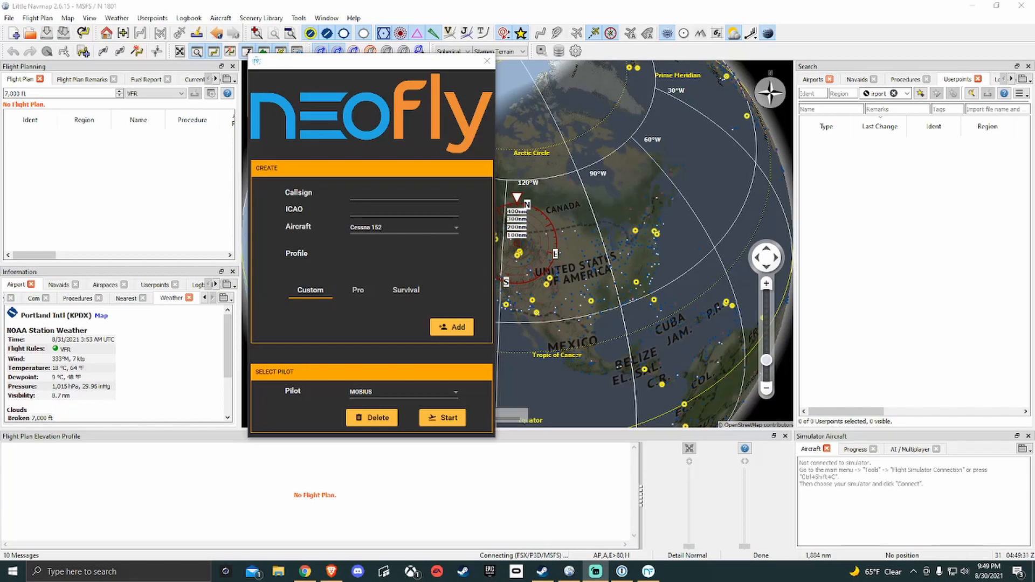
mouse_move(273, 110)
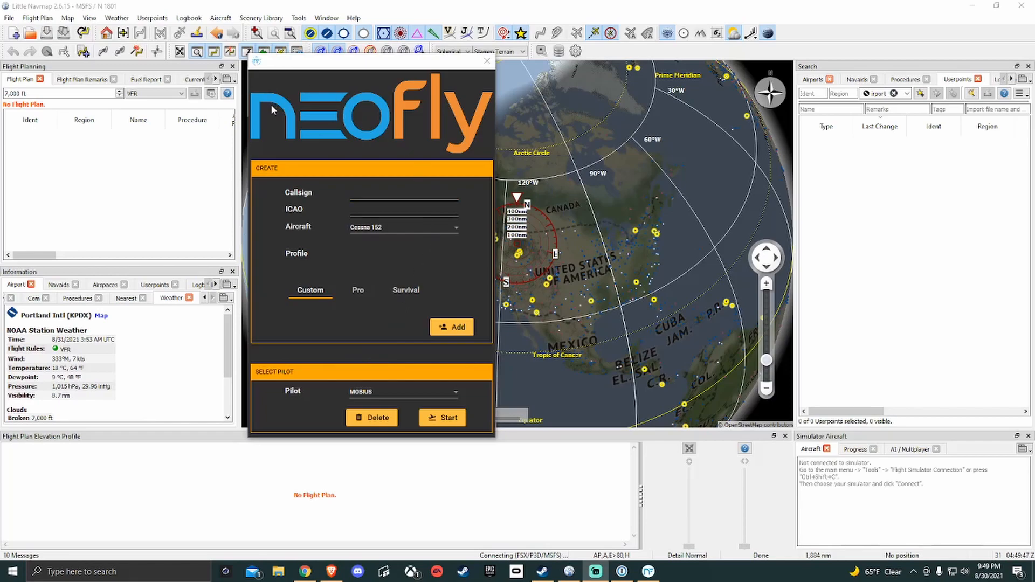
mouse_move(395, 411)
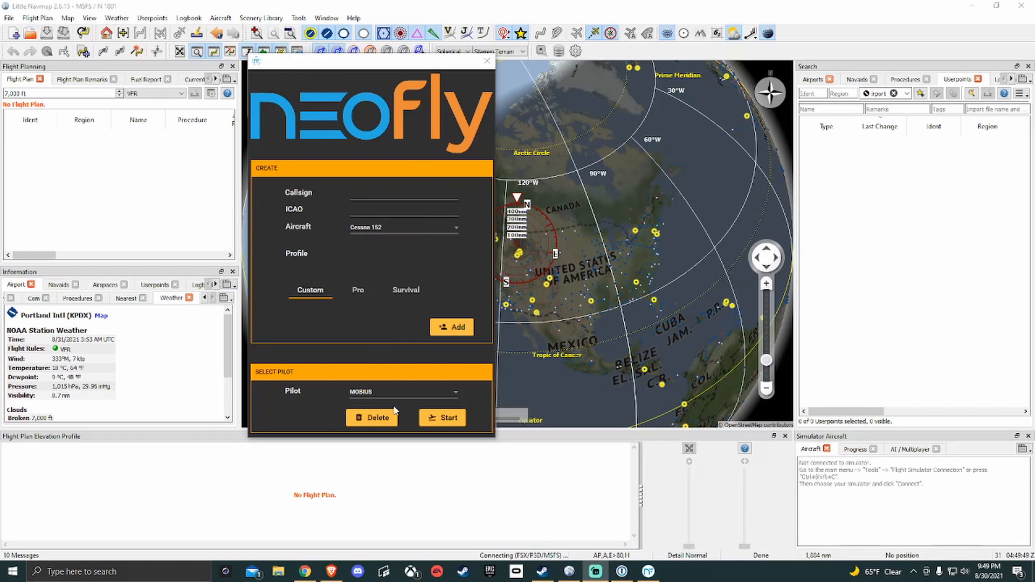
Step: Abandon the new-pilot fields, select the other existing pilot and start the session at WN17
click(402, 192)
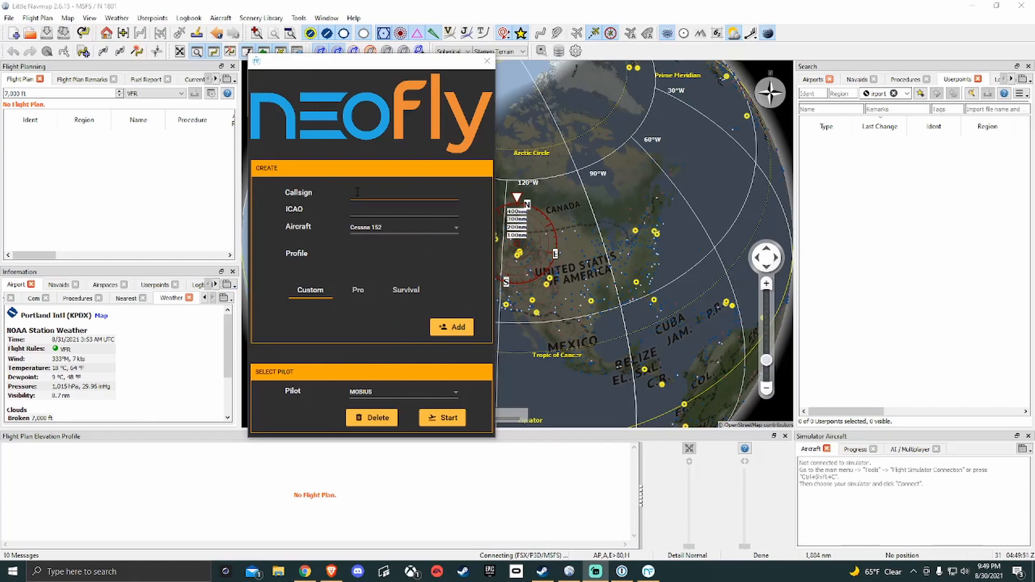
click(403, 192)
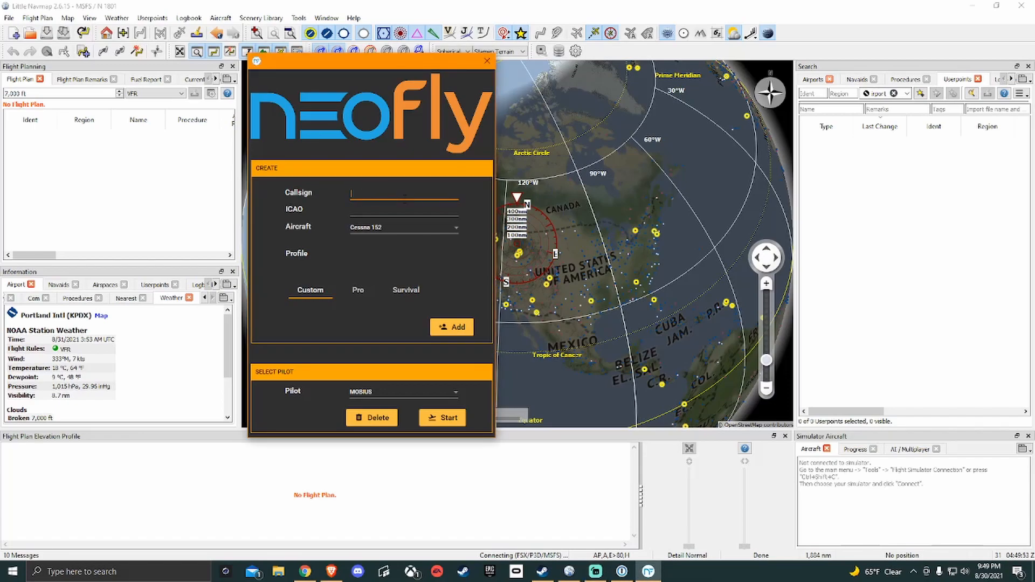
click(402, 208)
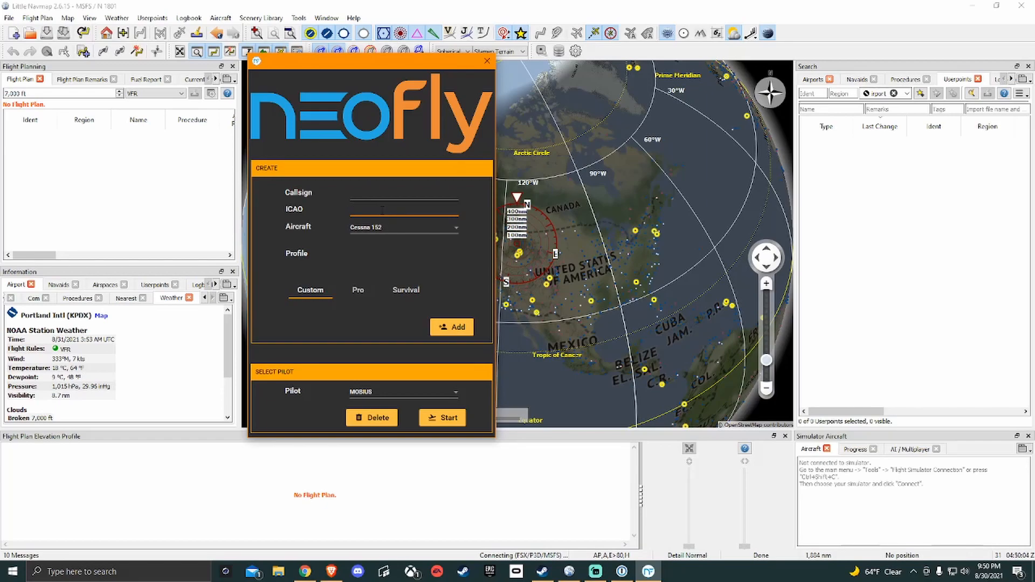
click(402, 208)
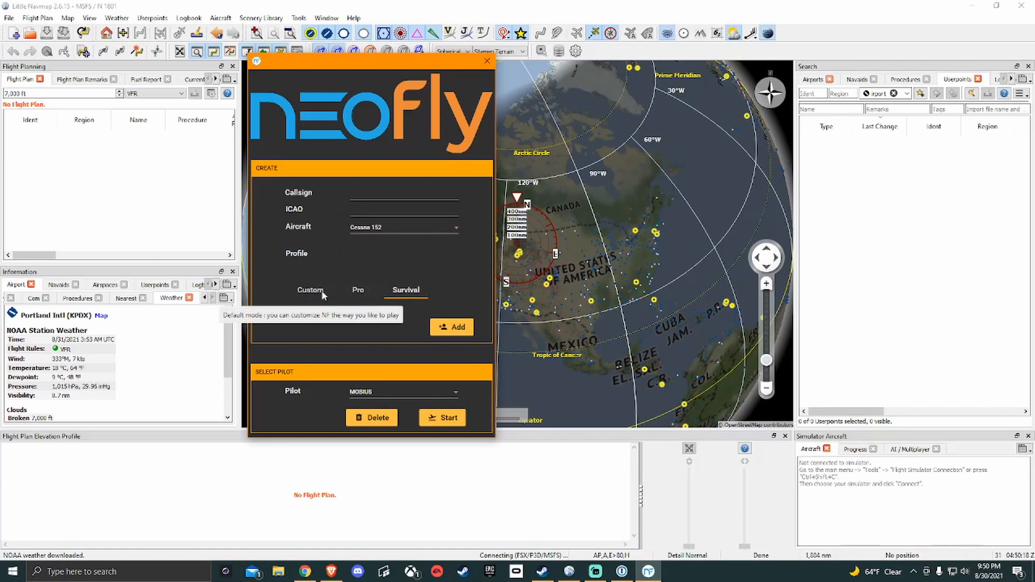
mouse_move(407, 290)
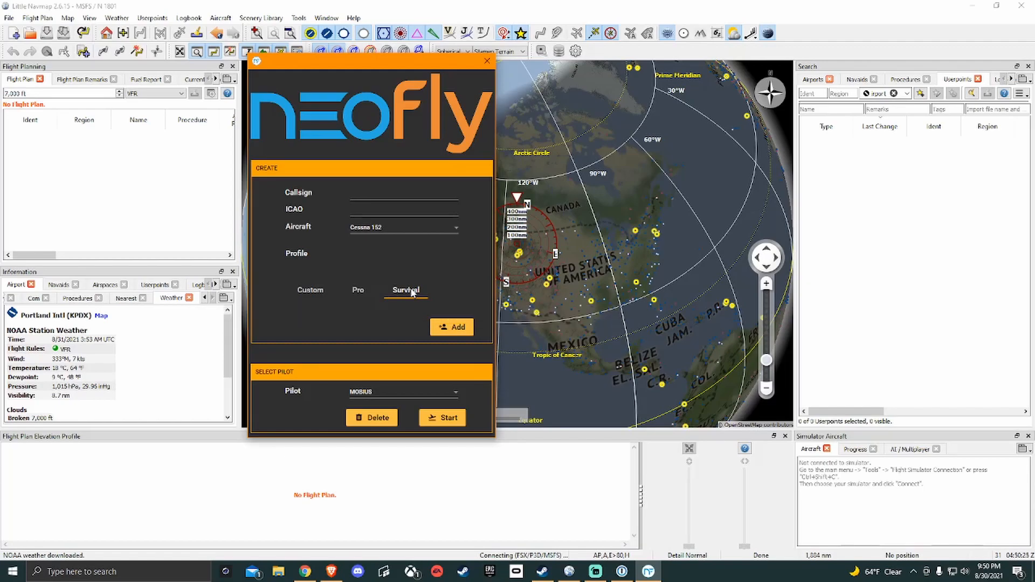
mouse_move(389, 298)
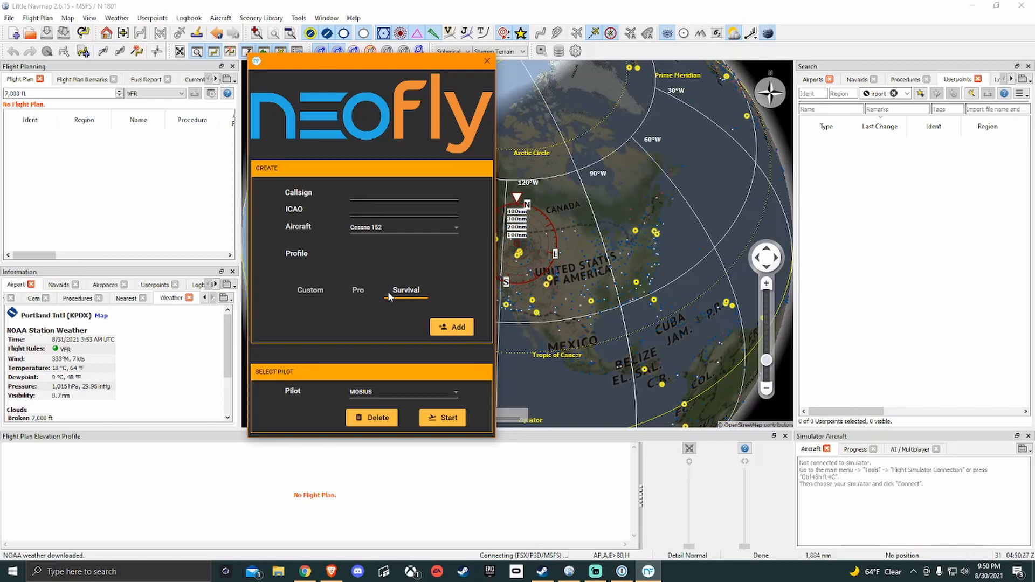
mouse_move(358, 290)
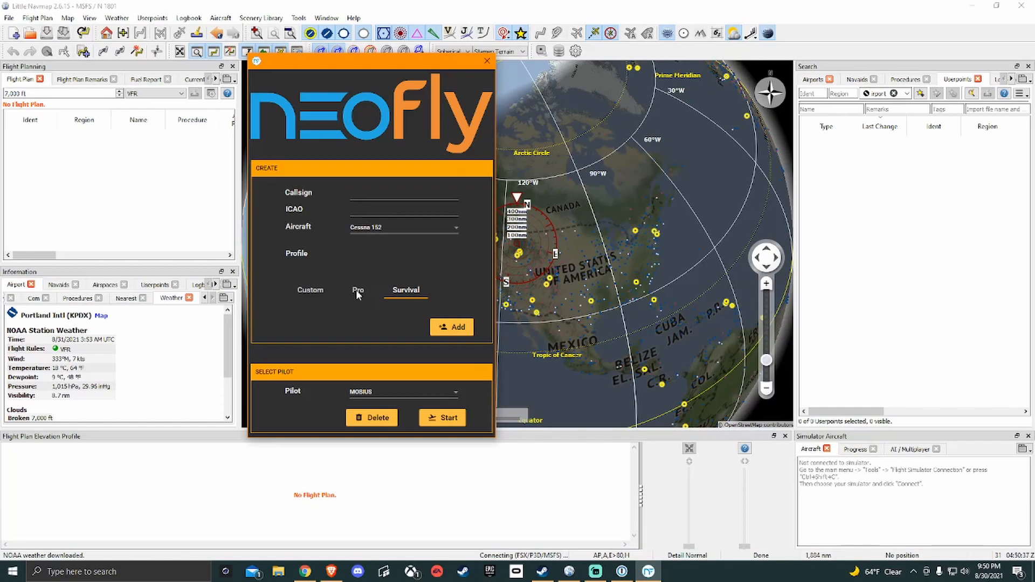
mouse_move(330, 297)
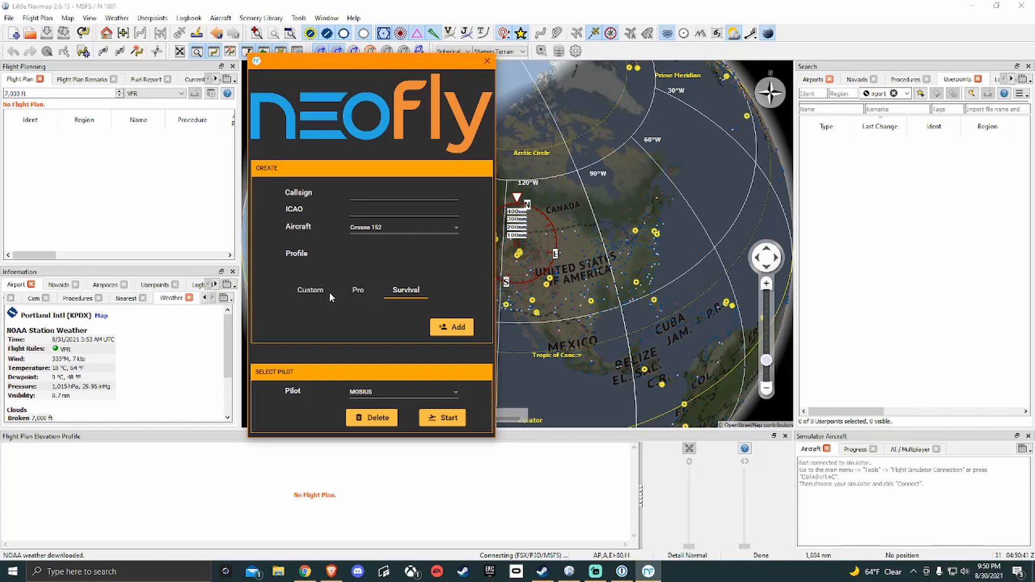
mouse_move(311, 290)
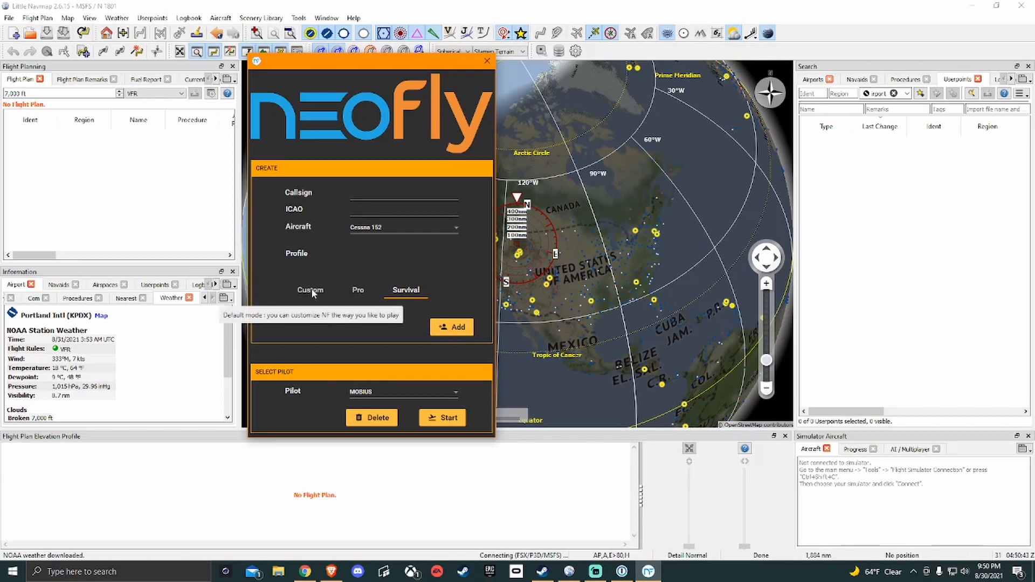
mouse_move(324, 304)
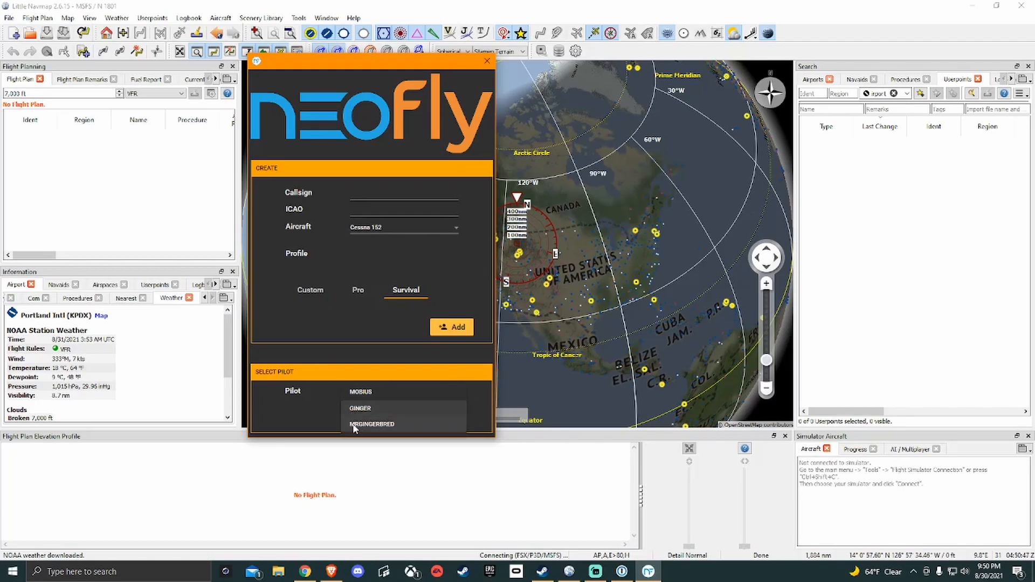
click(371, 424)
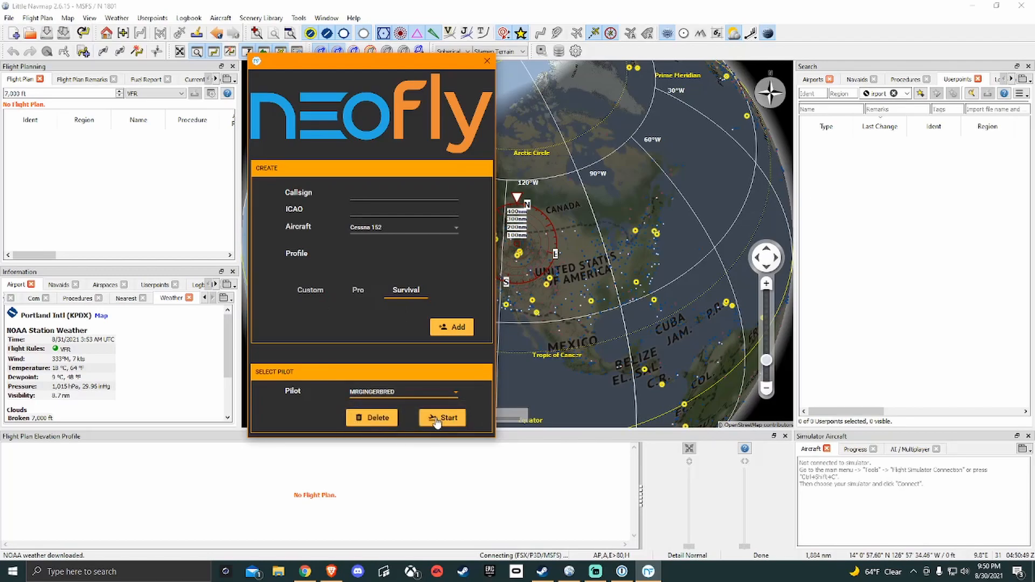
click(442, 417)
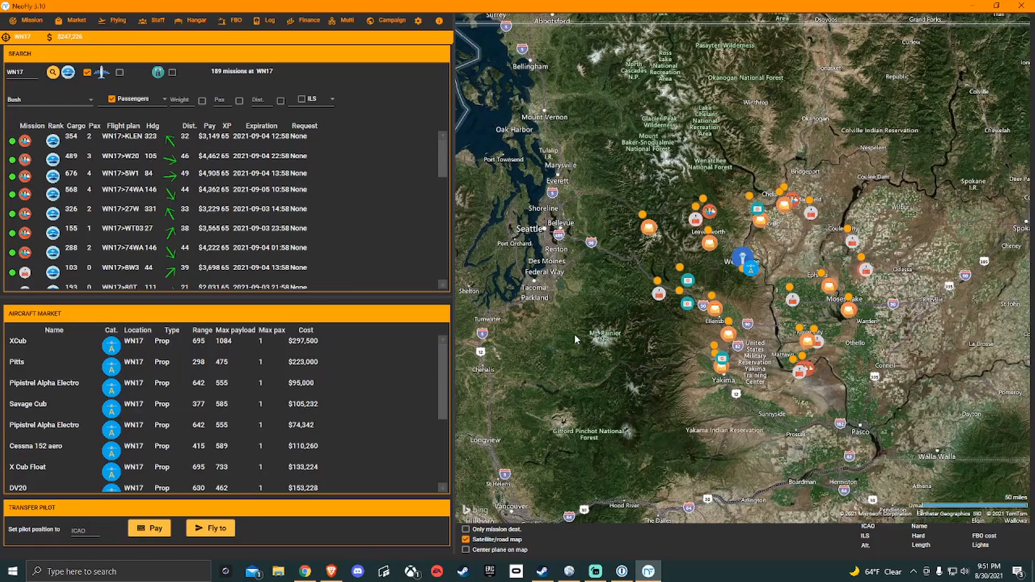
mouse_move(828, 374)
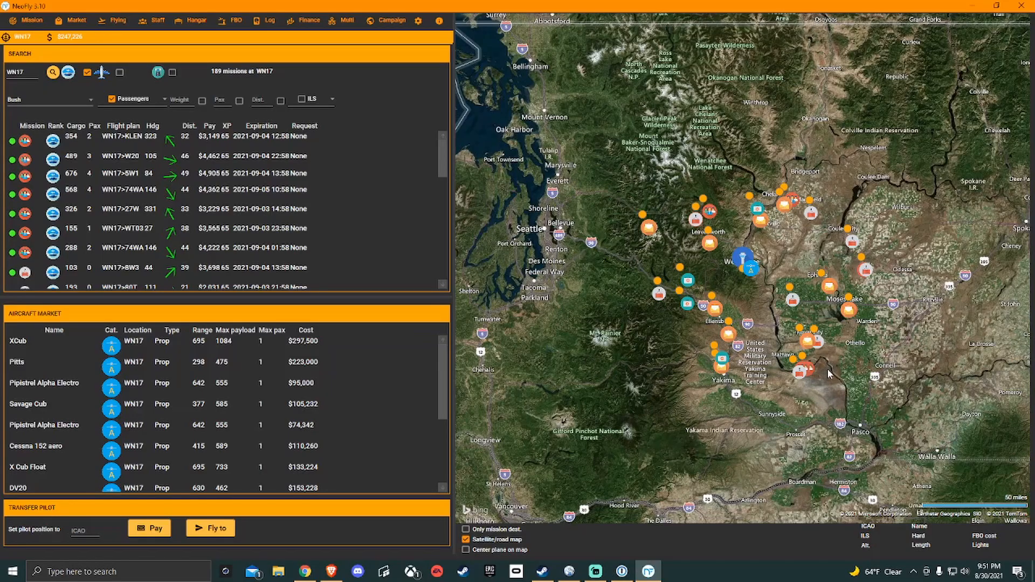
mouse_move(827, 367)
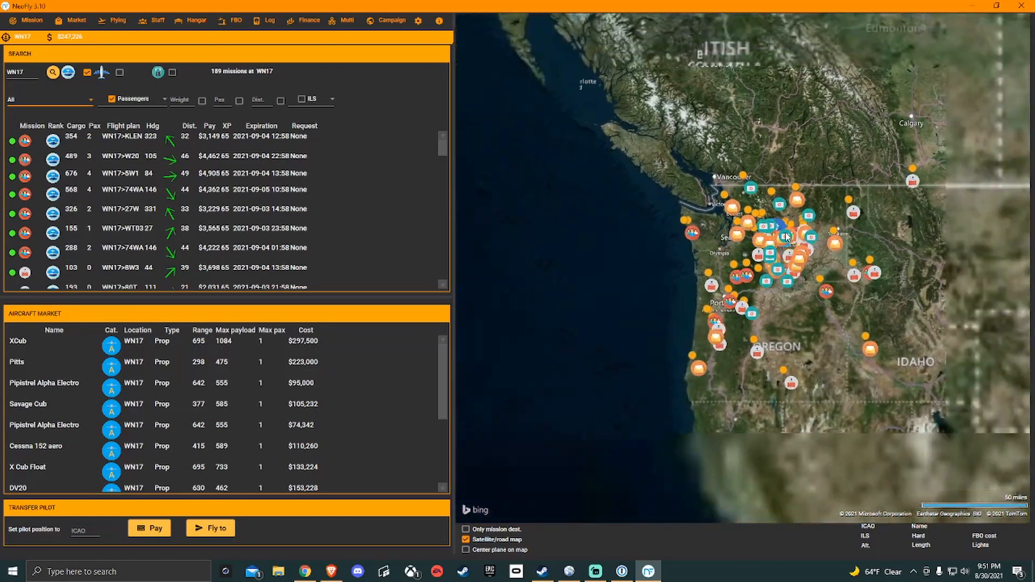
Step: Zoom the map out while the mission type filter now shows all 189 WN17 missions
scroll(down, 3)
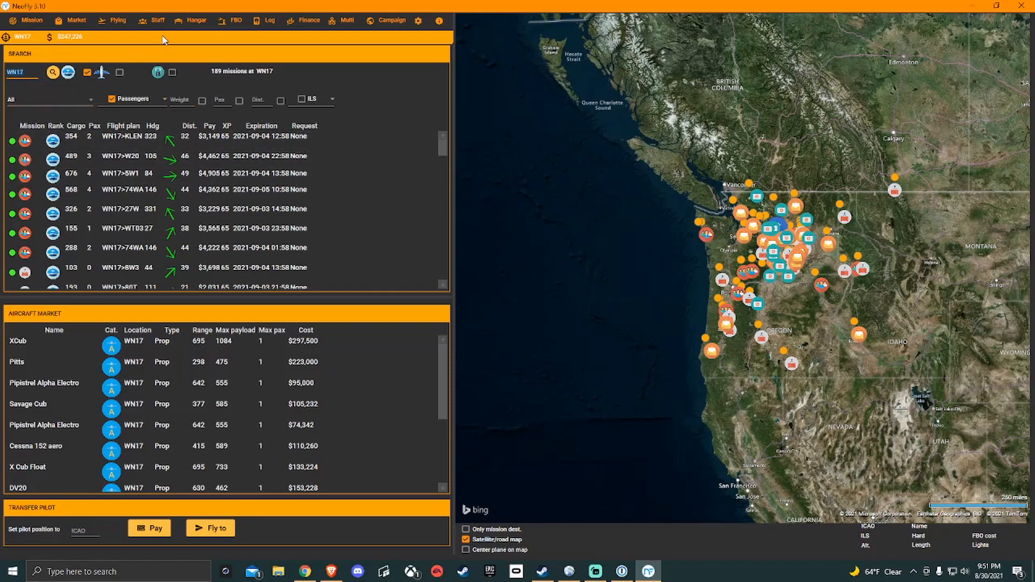
Step: Show the Hangar with the owned XCub parked at WN17
click(196, 19)
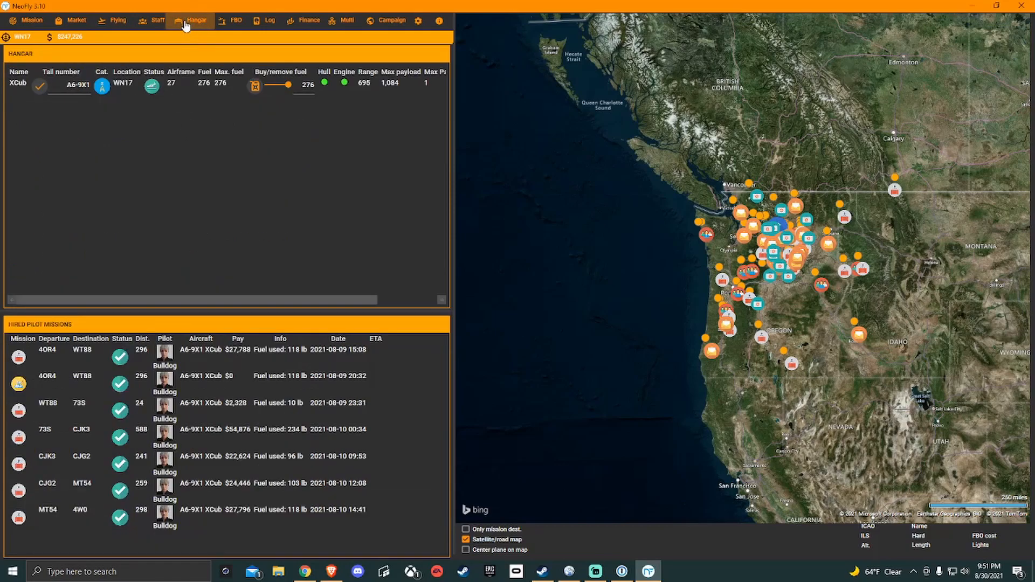
mouse_move(13, 96)
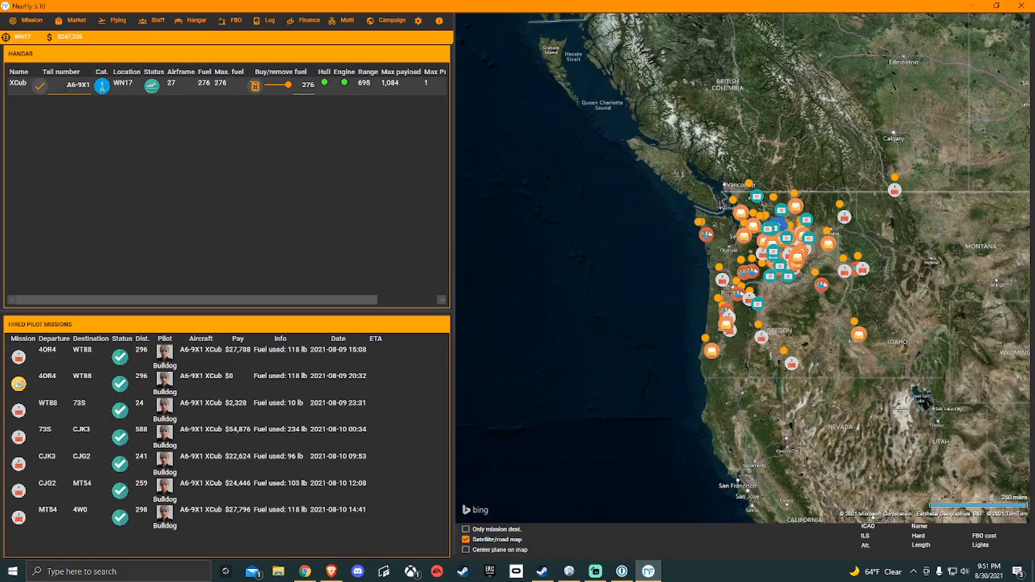
mouse_move(205, 89)
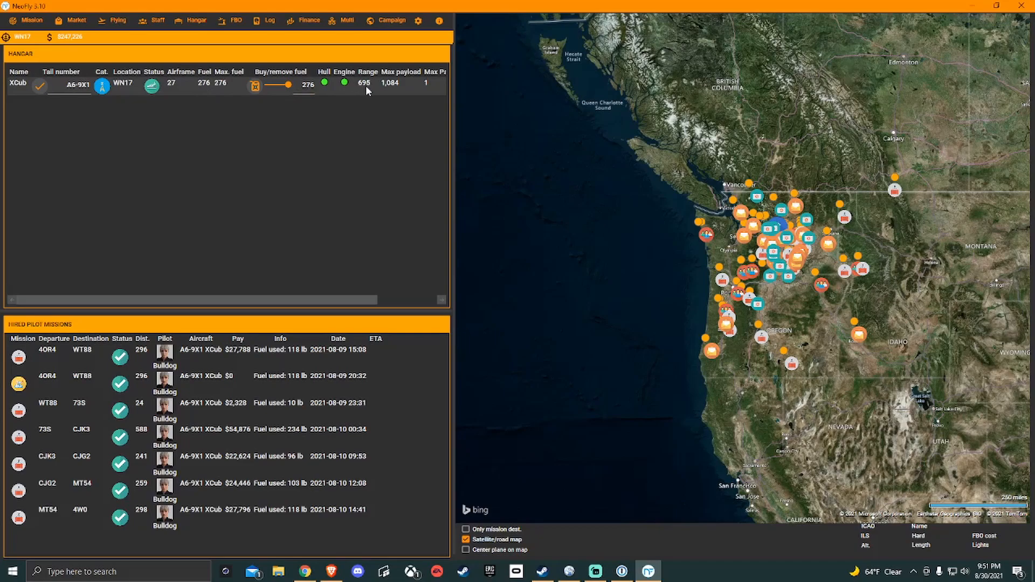
mouse_move(410, 93)
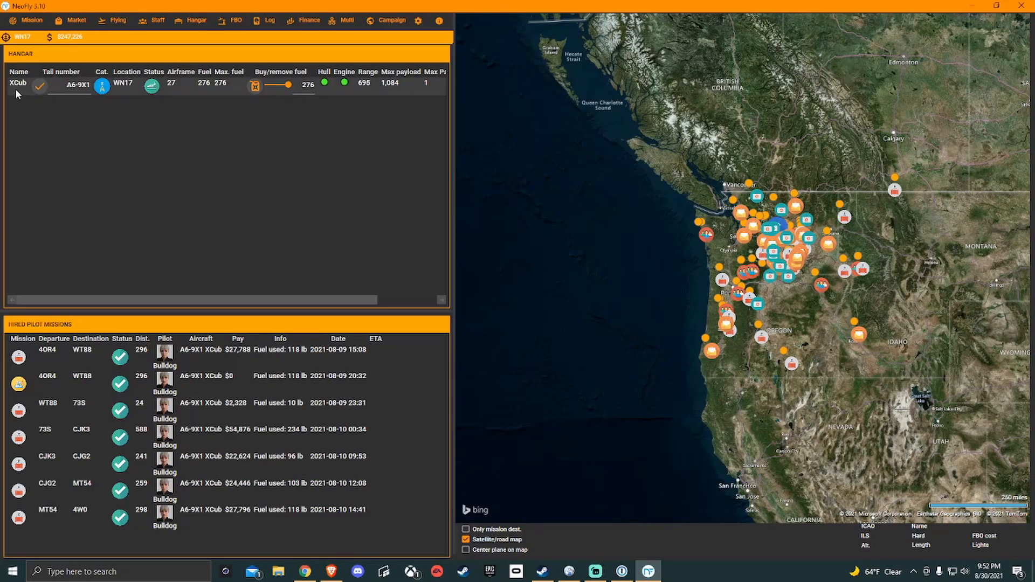
mouse_move(19, 89)
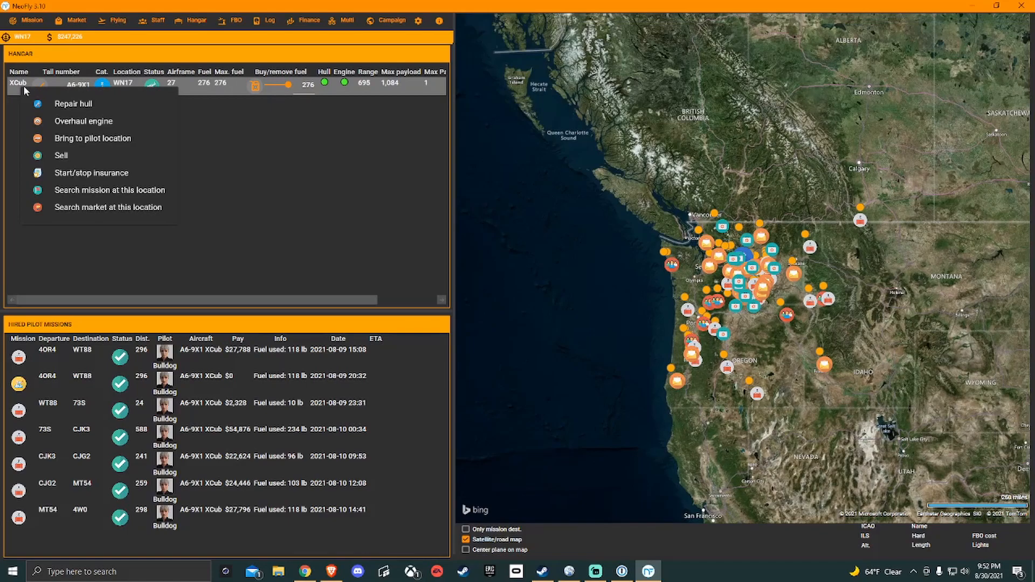
mouse_move(103, 193)
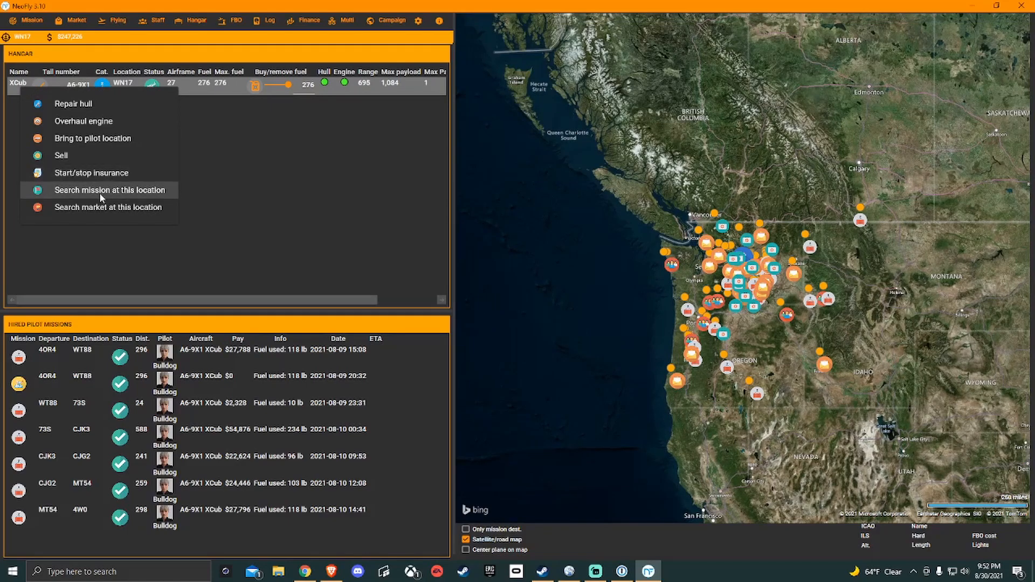
Step: Search missions at the XCub's location using its 1084 payload, 1 passenger and 695 range limits
click(111, 190)
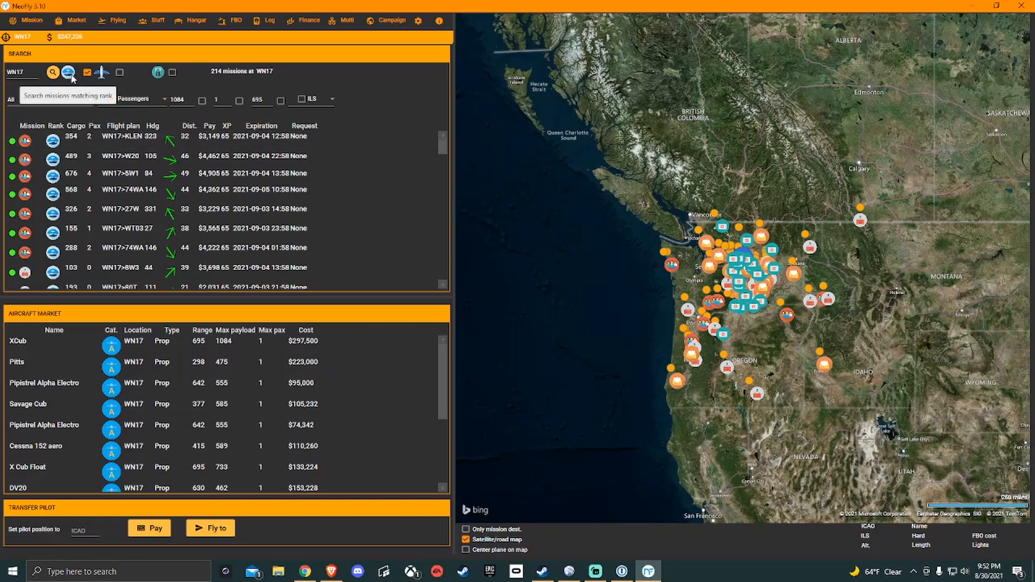
Step: Enable the Weight filter at 1084 to narrow WN17 missions to XCub-compatible jobs
click(88, 72)
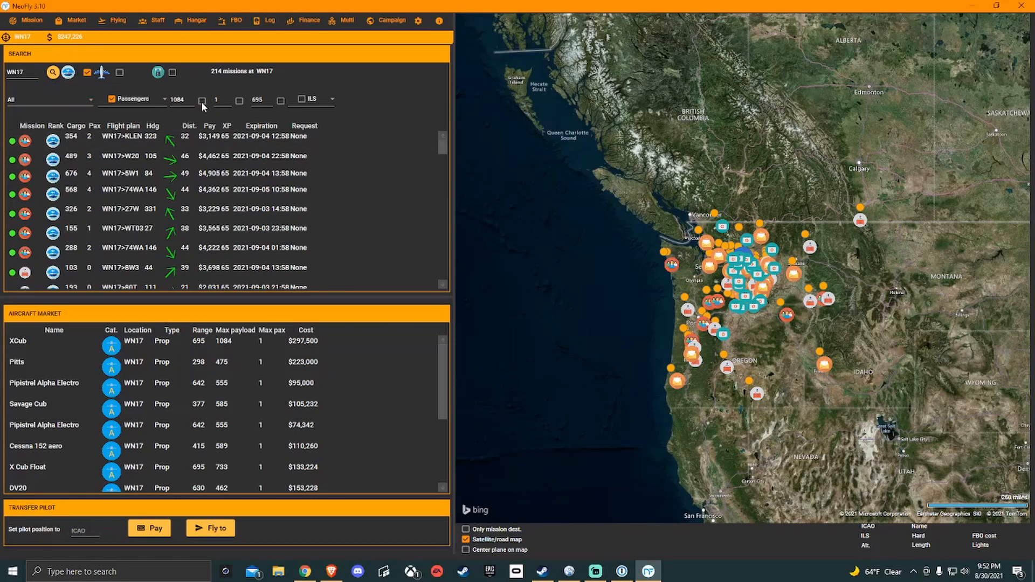
click(202, 100)
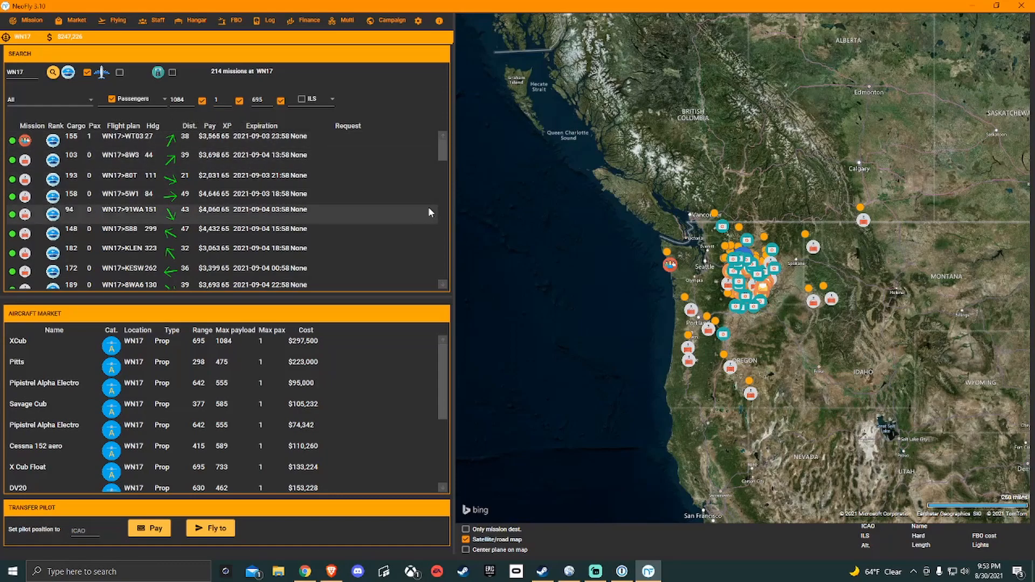
Step: Sort the WN17 mission list by distance, then by heading
click(188, 126)
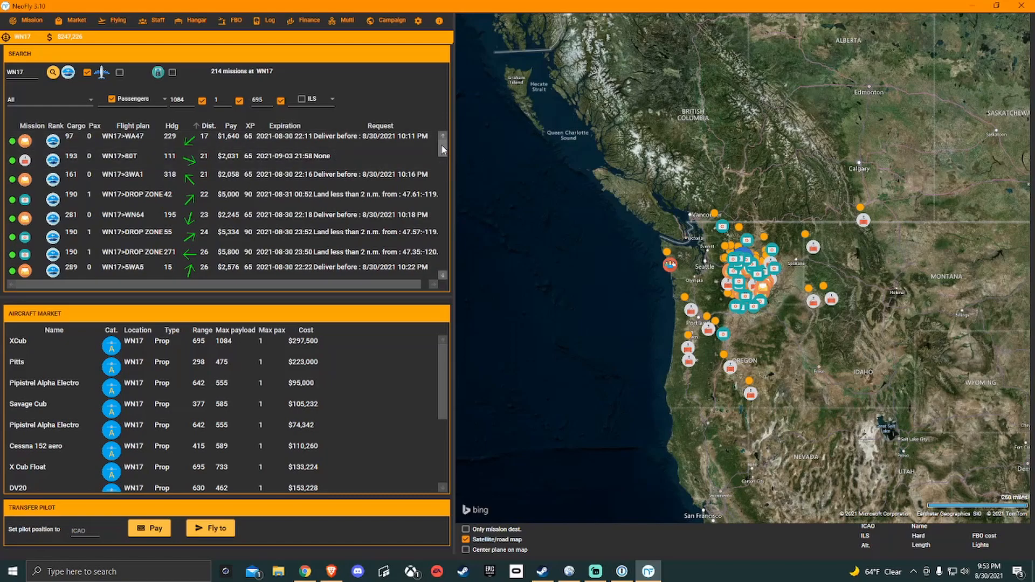
scroll(down, 3)
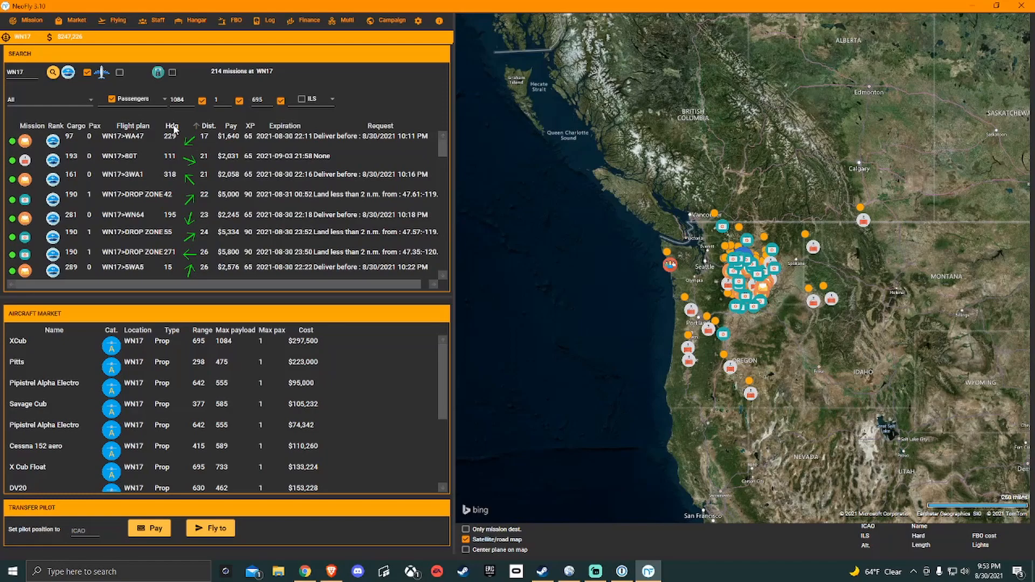
click(170, 127)
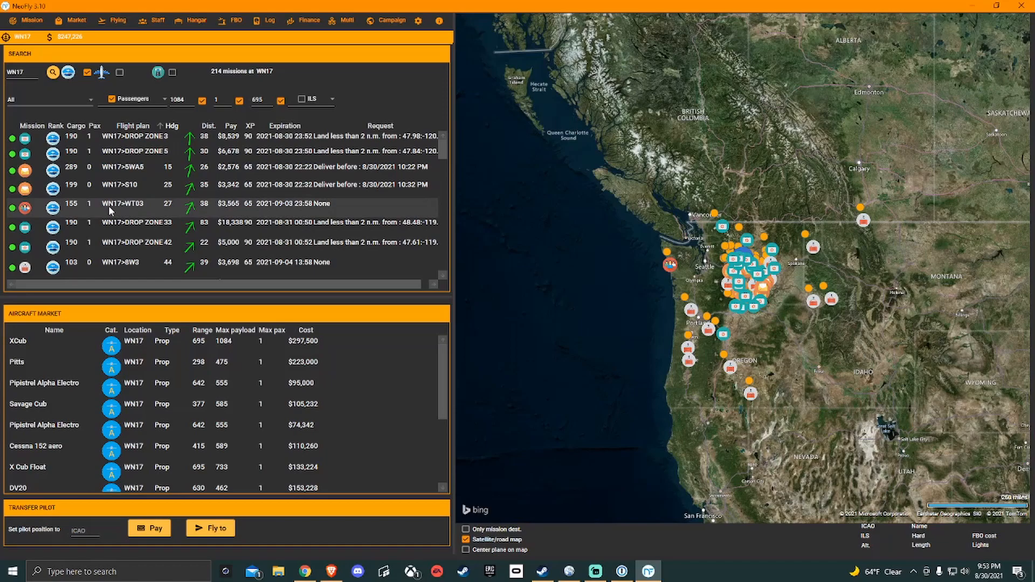
mouse_move(72, 192)
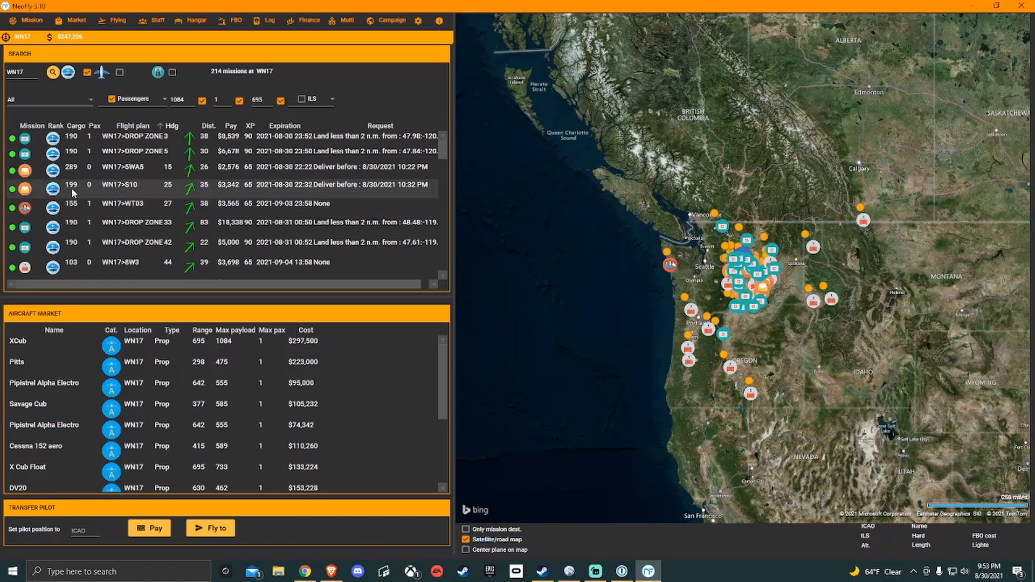
mouse_move(78, 196)
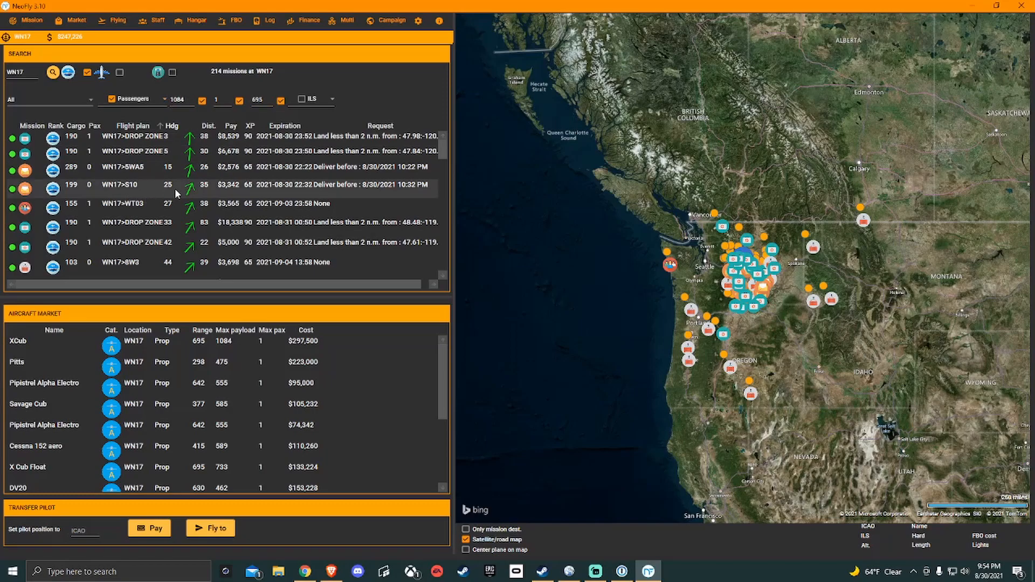
mouse_move(189, 206)
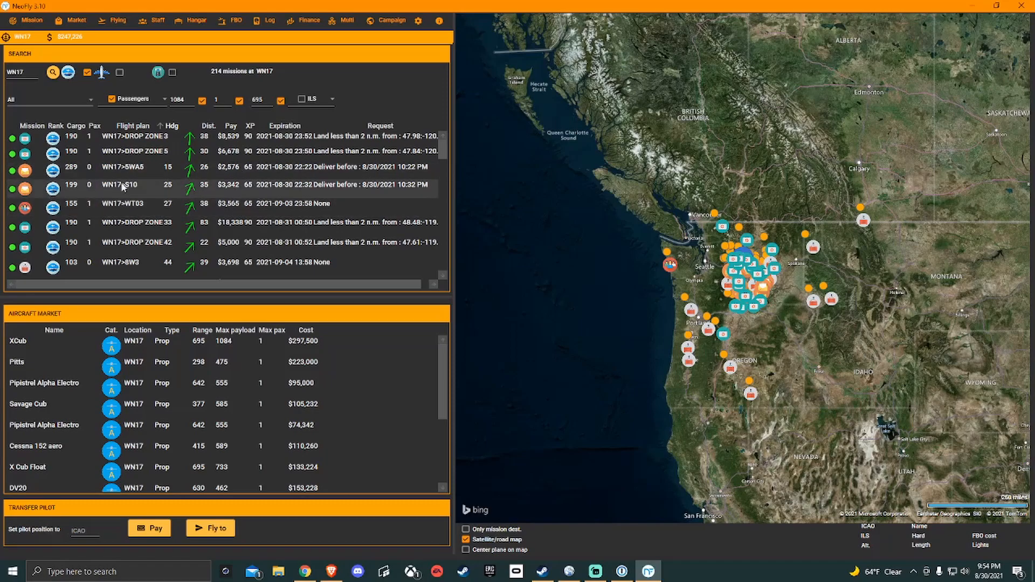
mouse_move(106, 192)
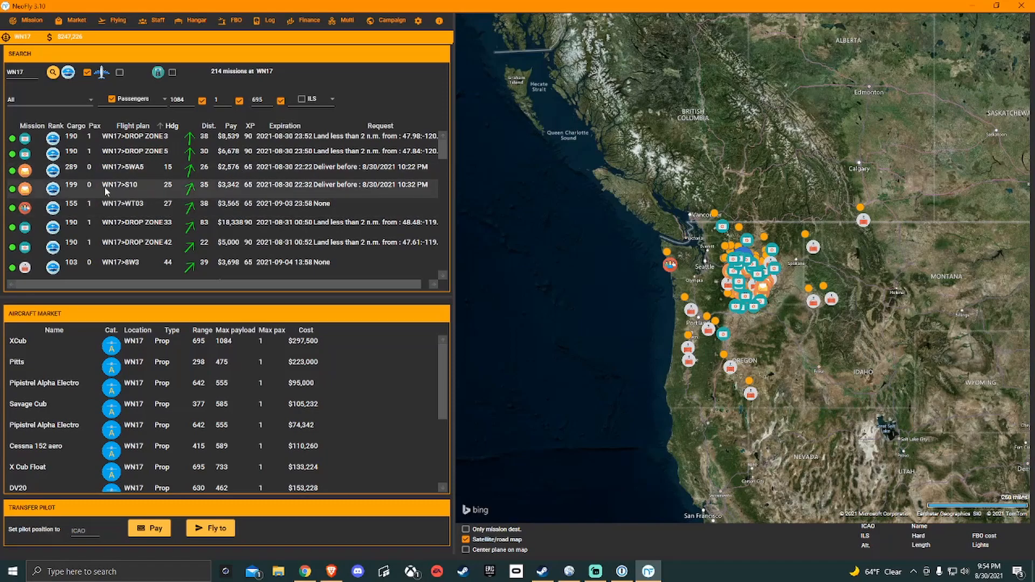
mouse_move(113, 193)
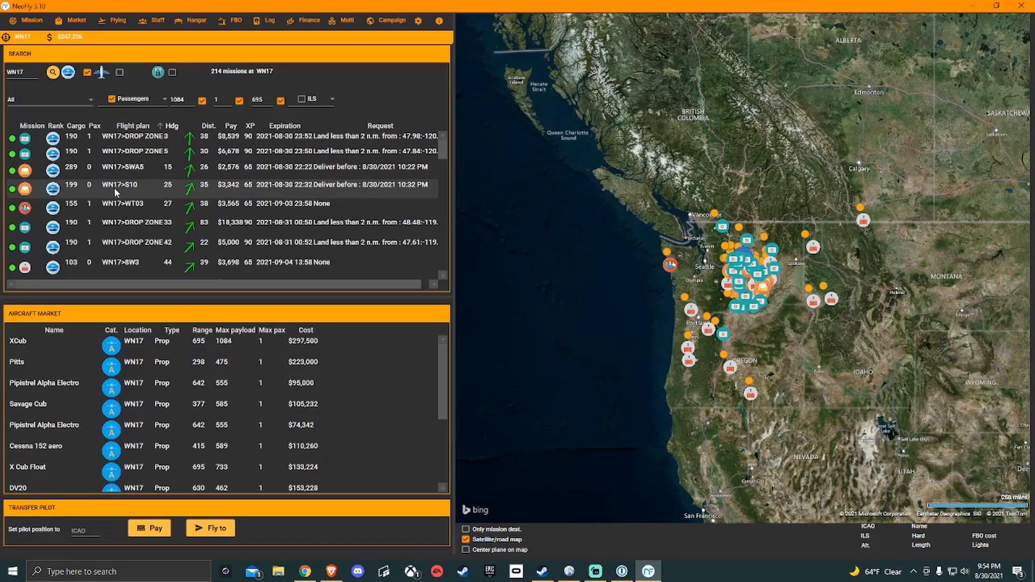
mouse_move(128, 192)
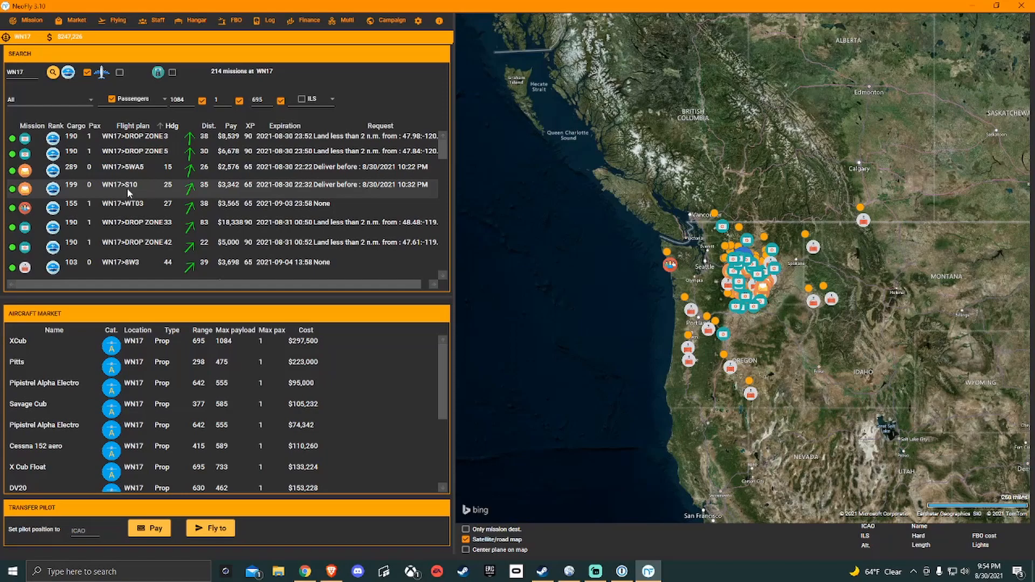
mouse_move(139, 196)
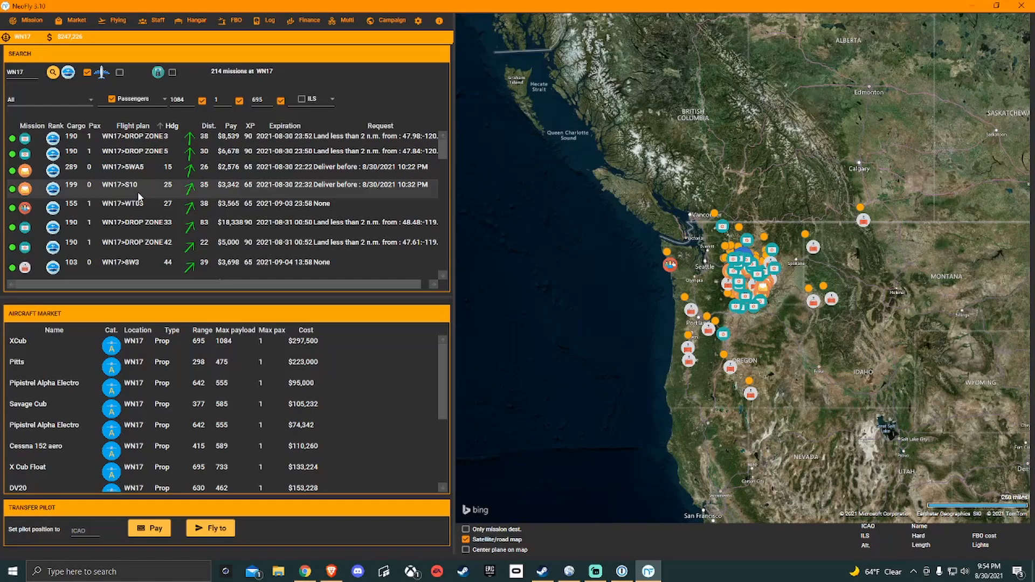
mouse_move(362, 196)
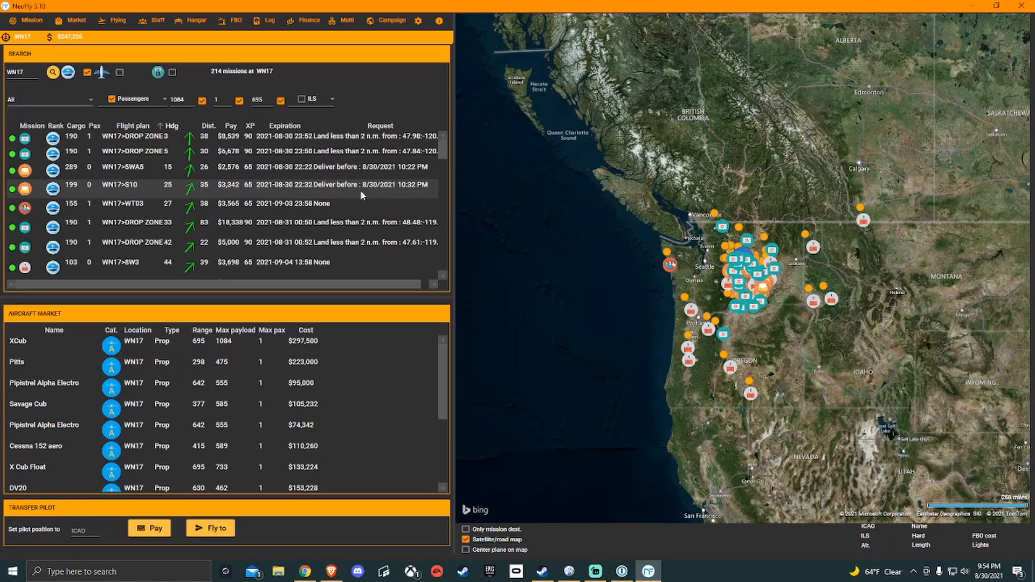
mouse_move(115, 193)
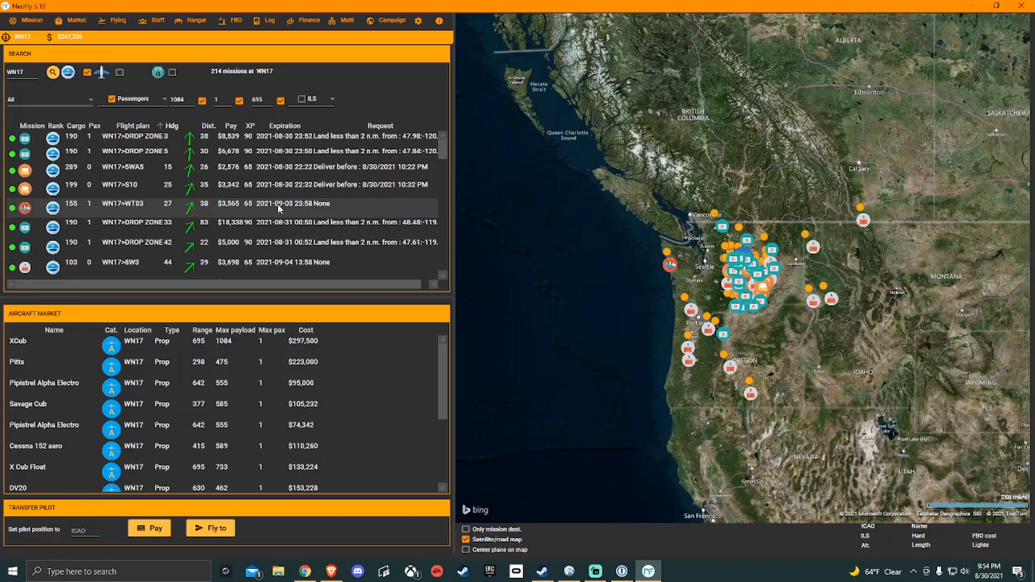
mouse_move(131, 211)
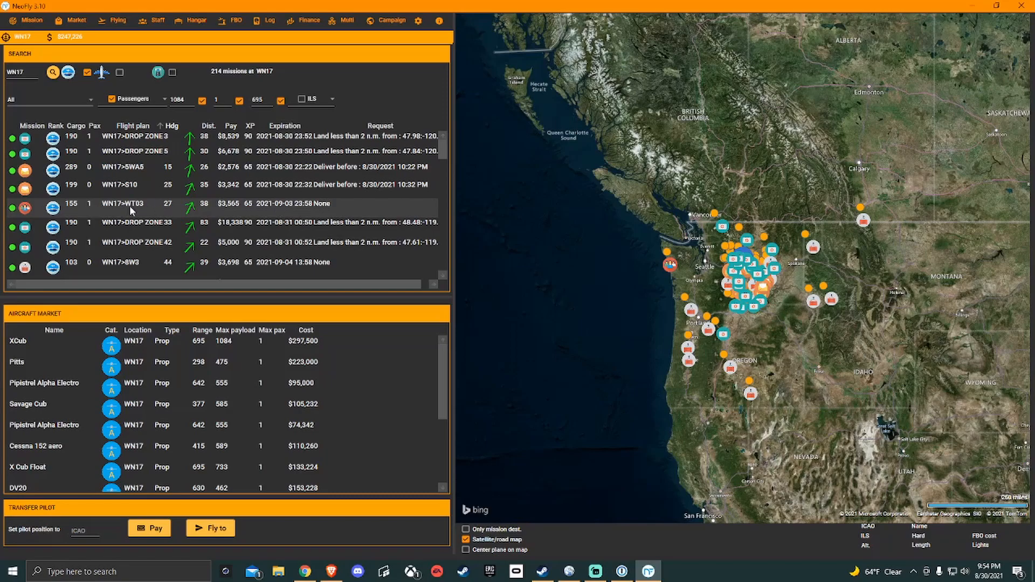
mouse_move(148, 213)
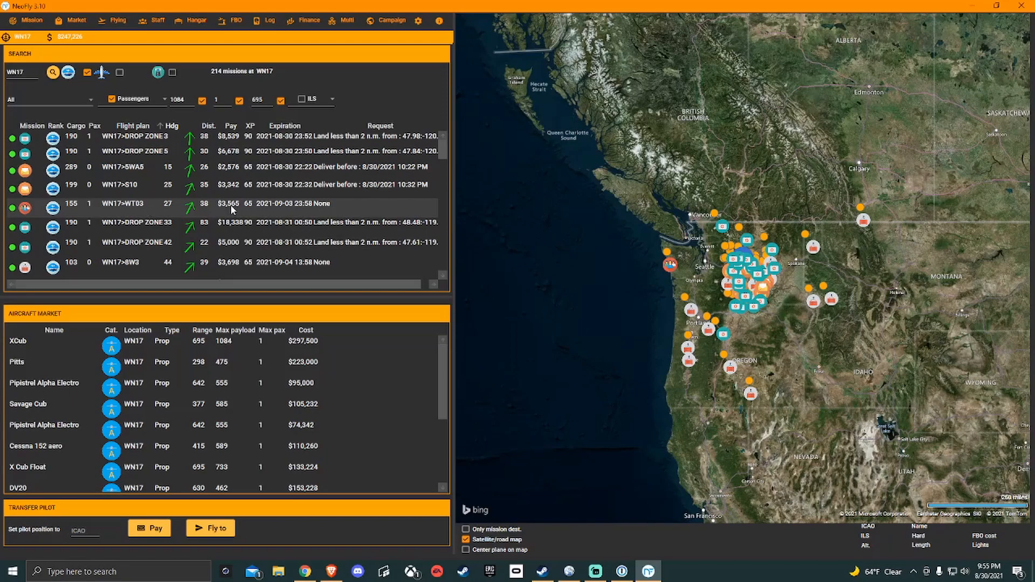
mouse_move(289, 215)
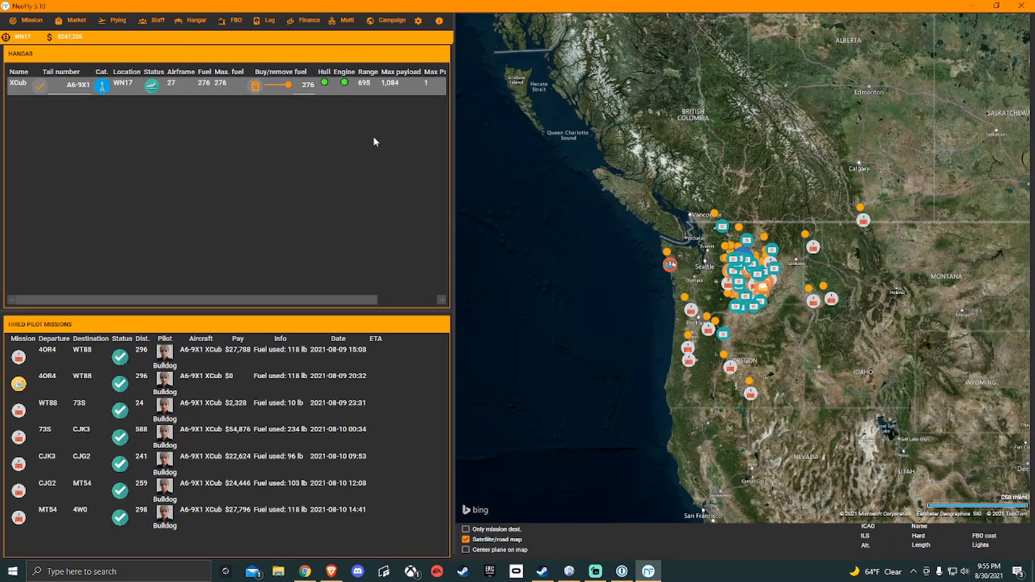
mouse_move(382, 89)
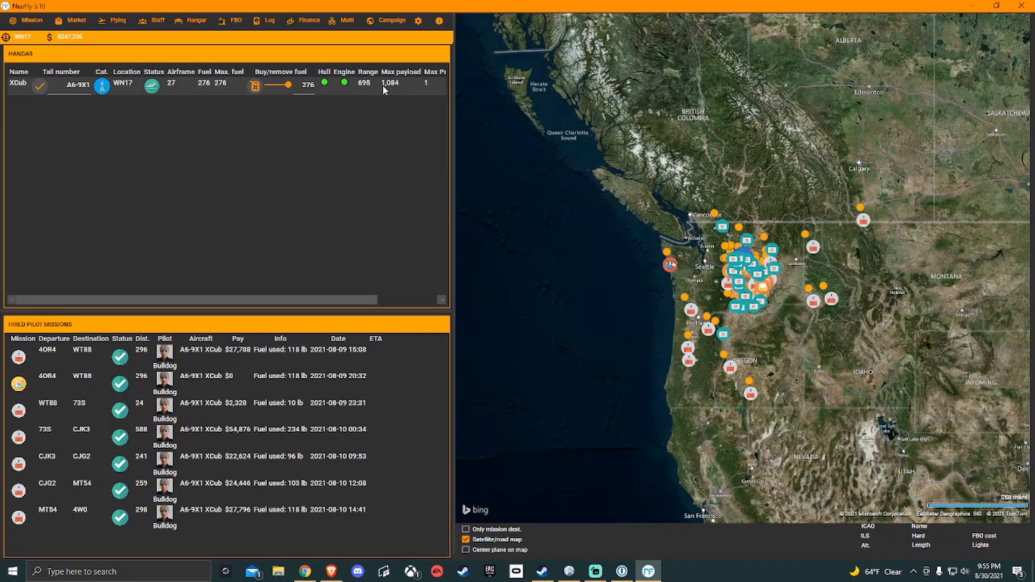
mouse_move(386, 91)
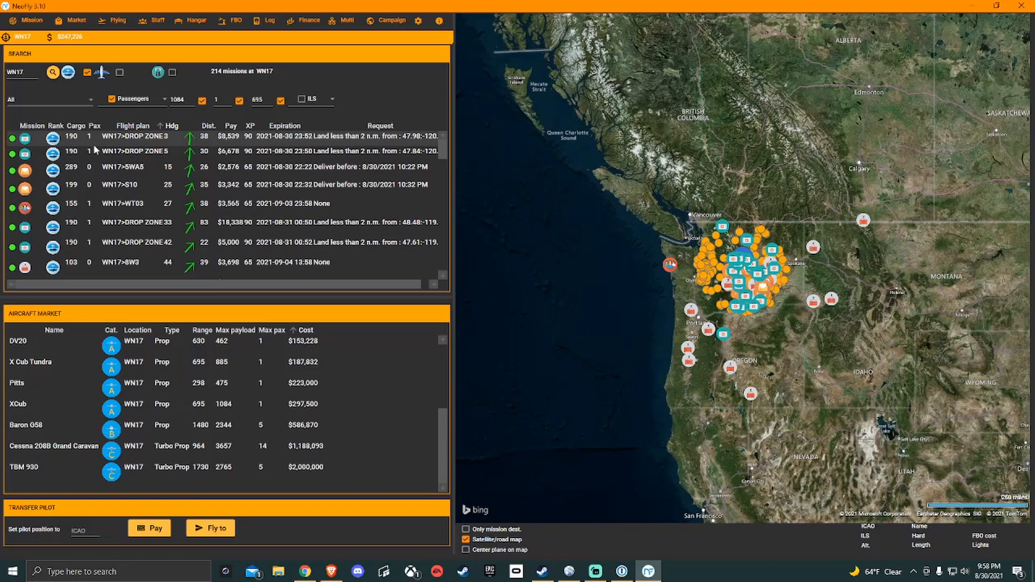
mouse_move(98, 151)
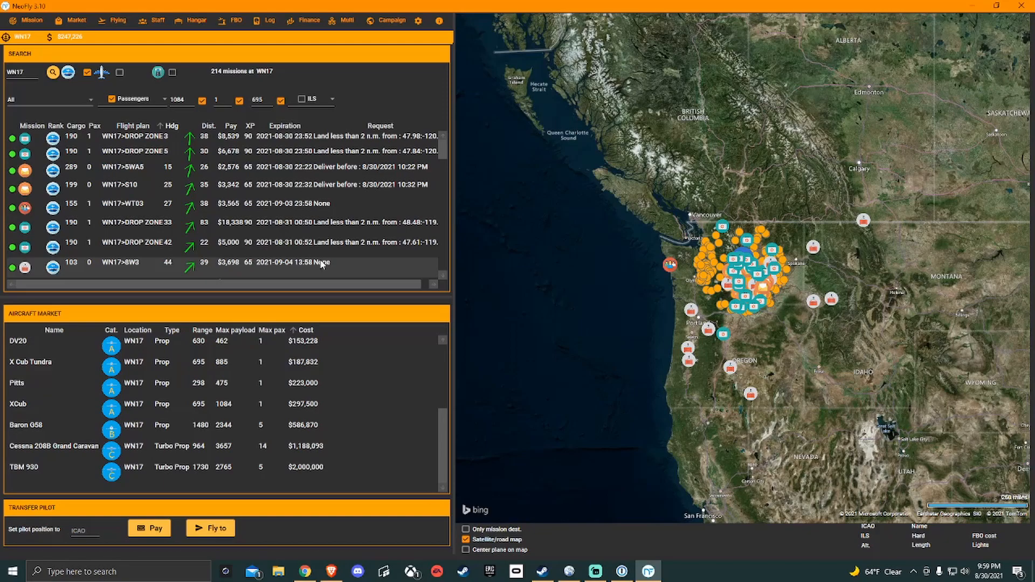
mouse_move(324, 264)
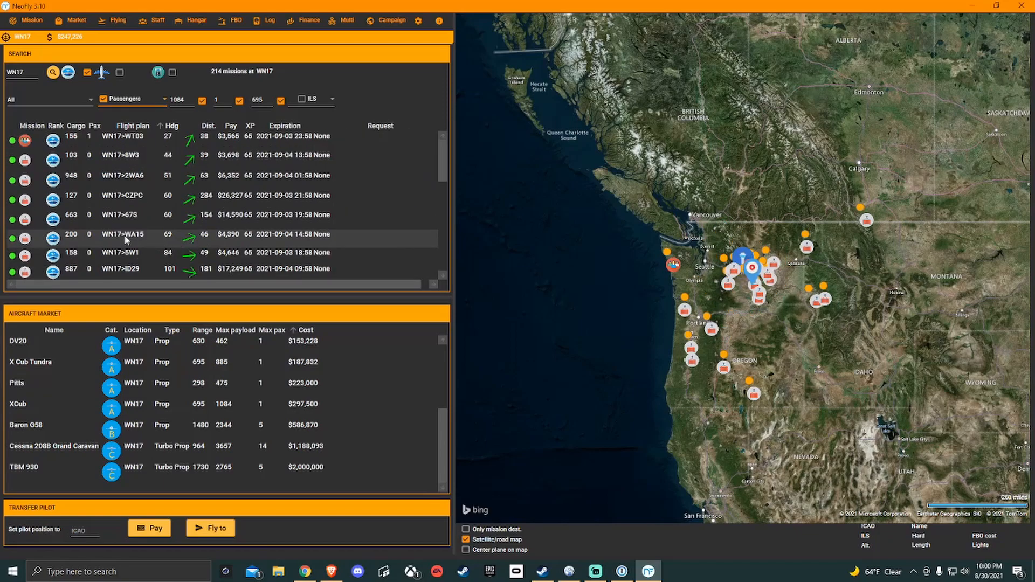
Step: Preview the routes of the WA15 and WT03 missions from WN17 on the map
click(125, 234)
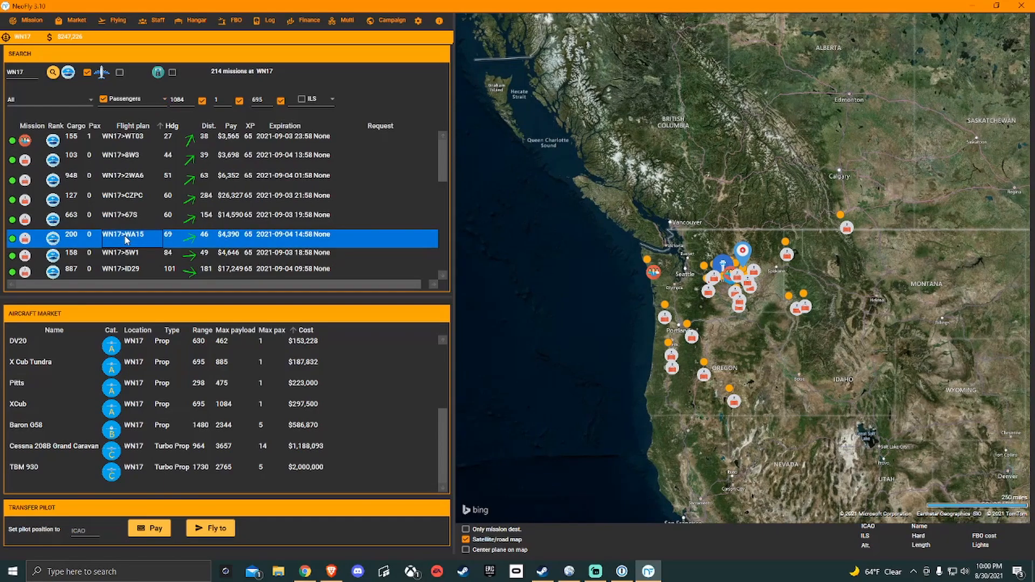
click(131, 196)
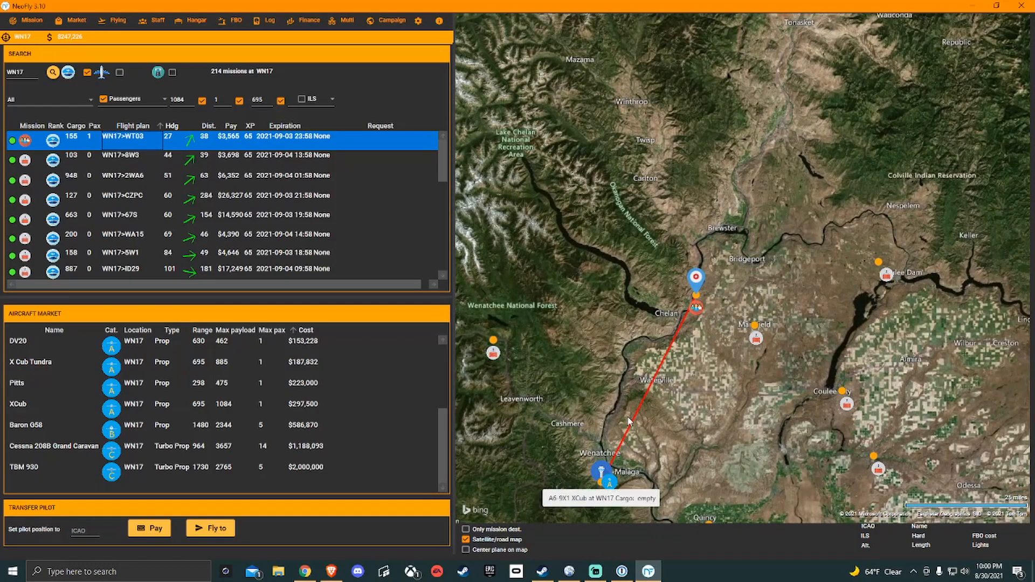
mouse_move(753, 329)
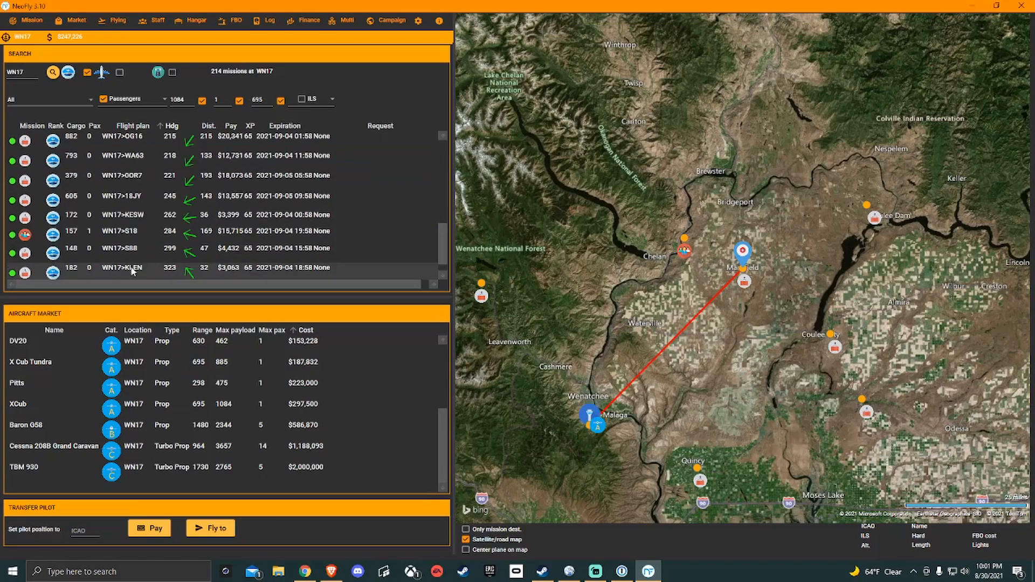
right_click(122, 267)
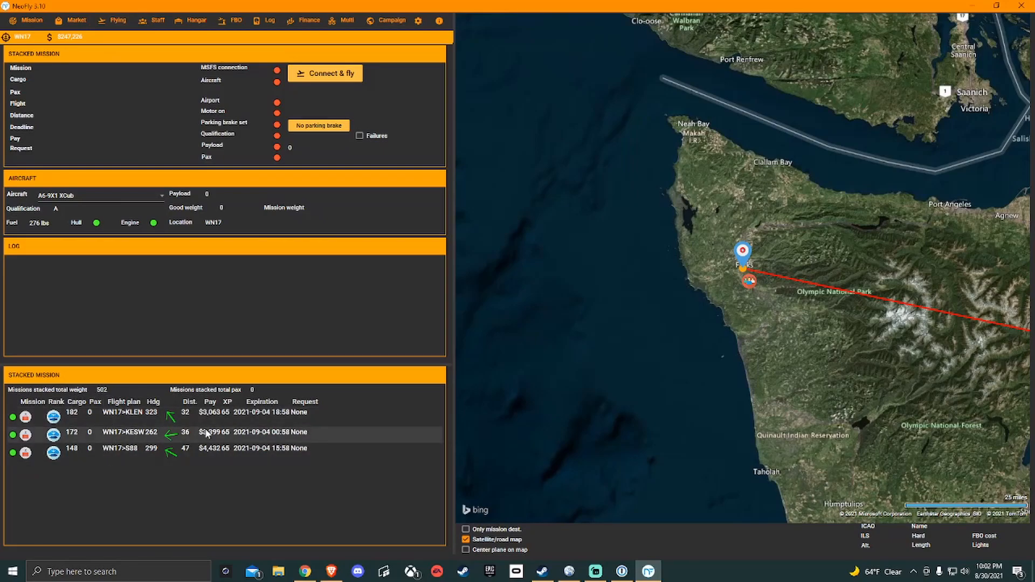
mouse_move(249, 439)
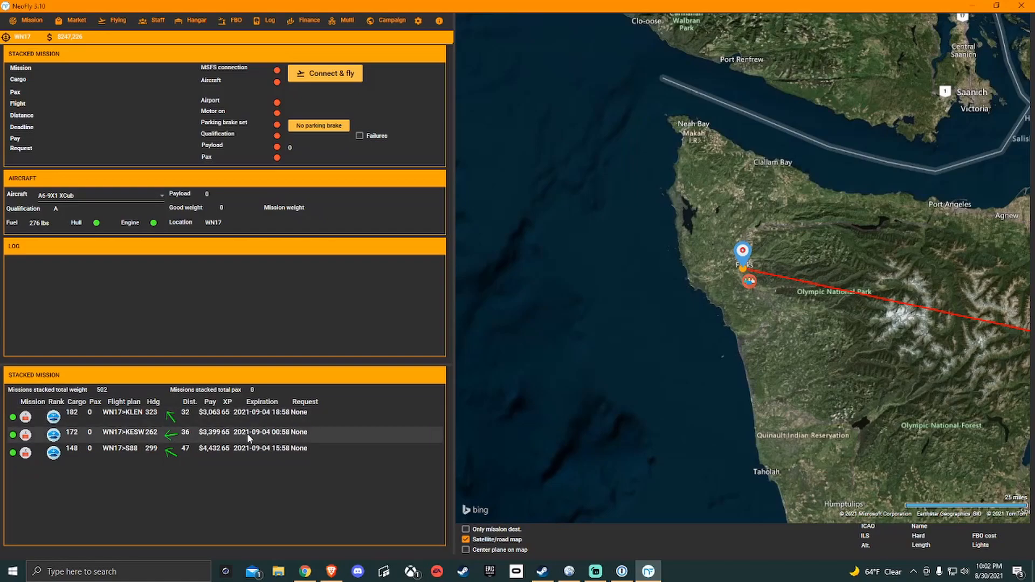